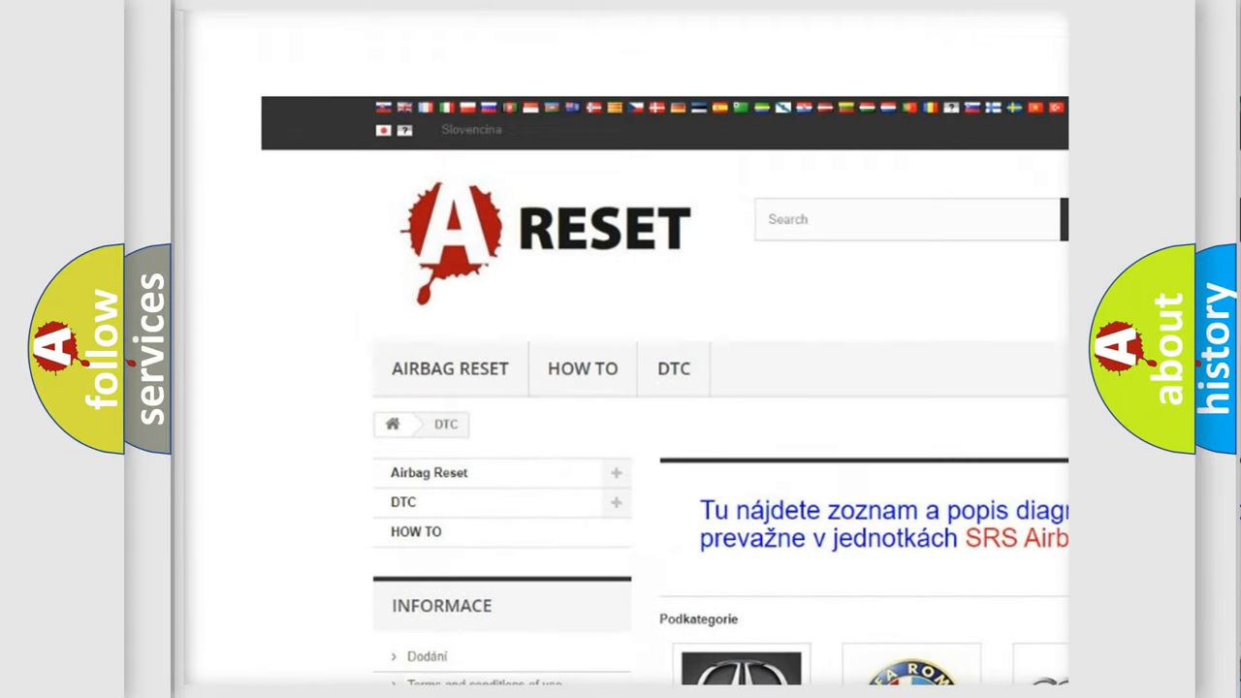
Scroll the DTC brand grid down until the Chevrolet DTC logo is visible.
scroll(down, 3)
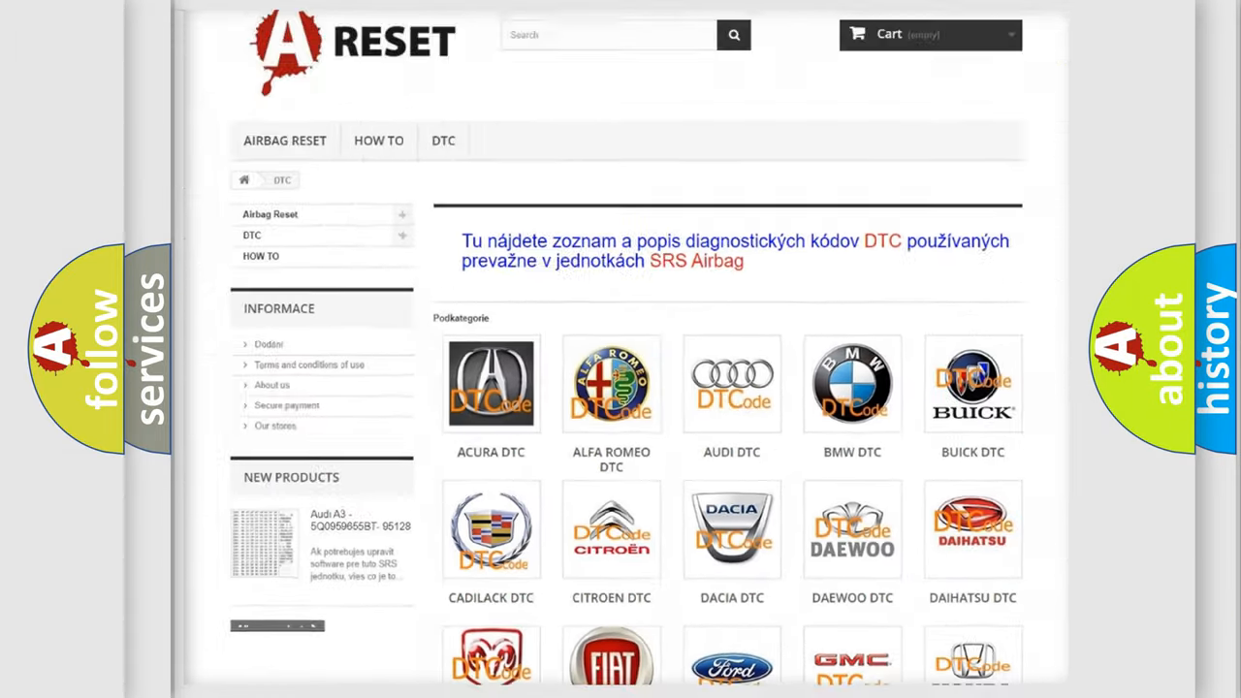
scroll(down, 3)
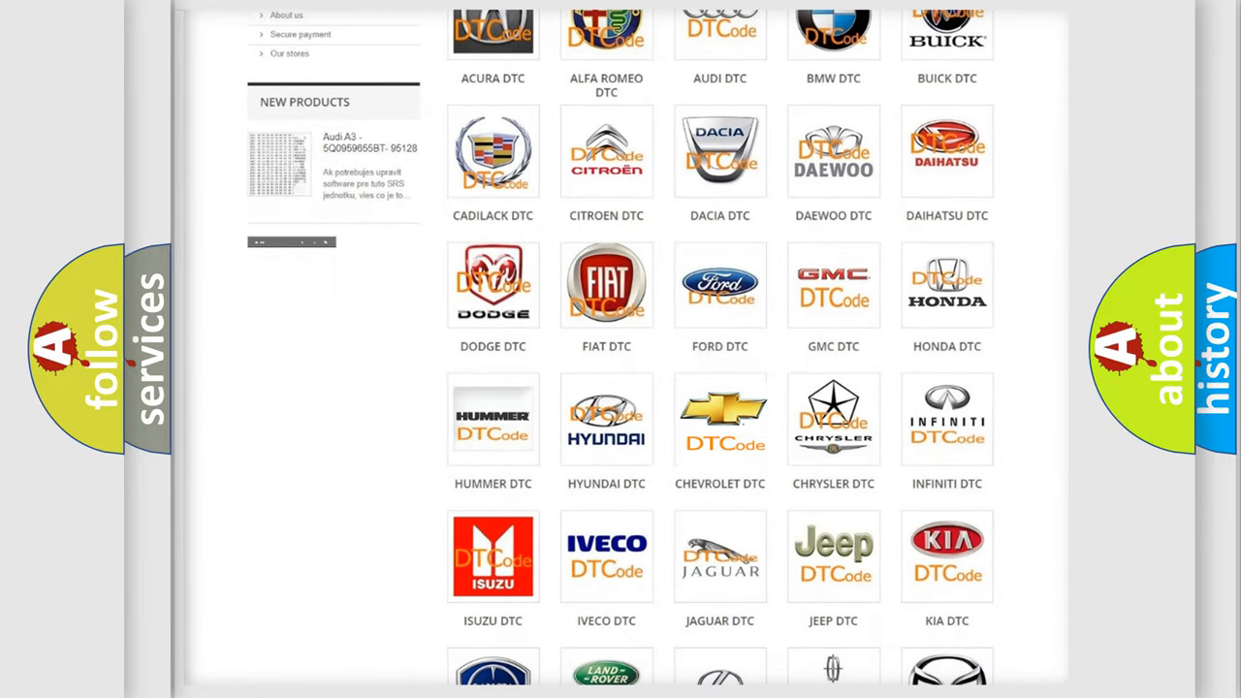
Open the Chevrolet DTC page and skim its B-series code subcategories, returning to the top.
click(719, 419)
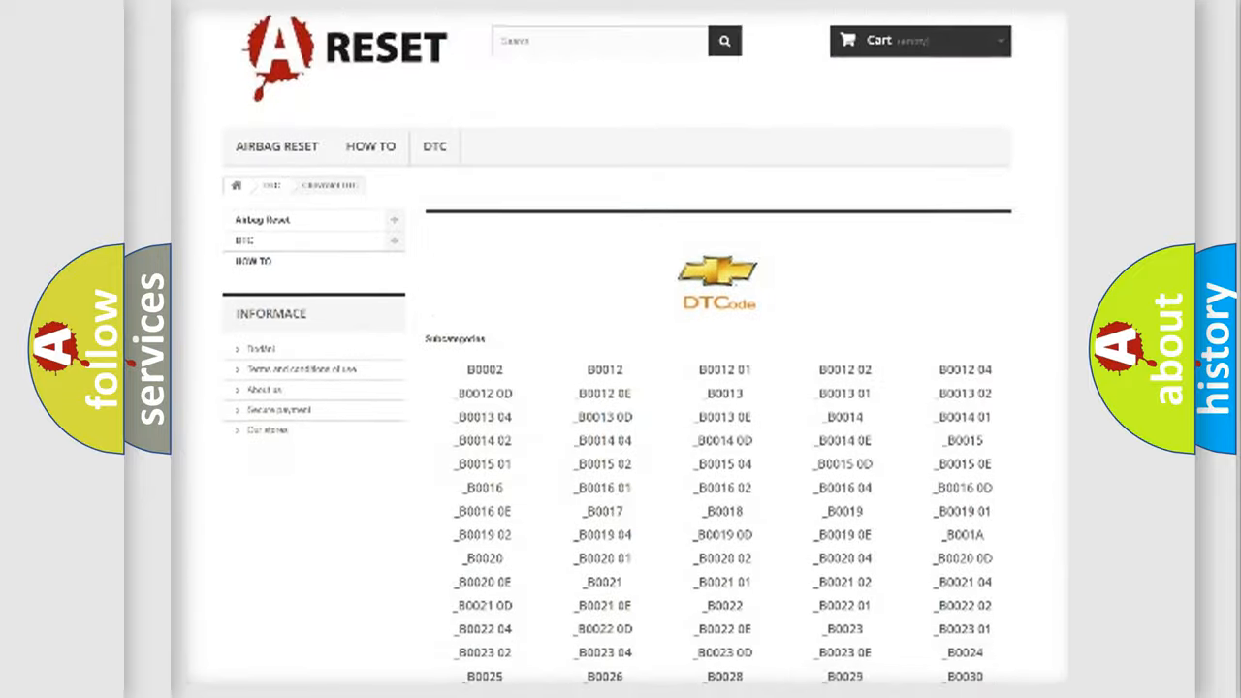
scroll(down, 3)
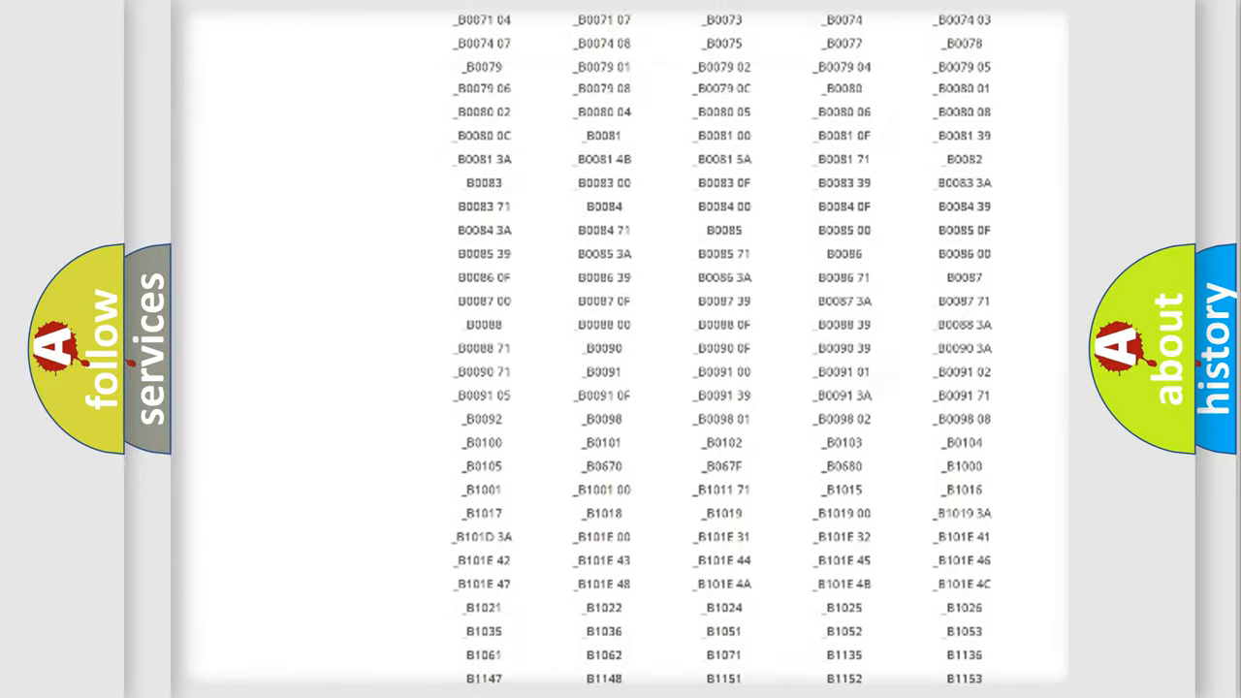
scroll(up, 3)
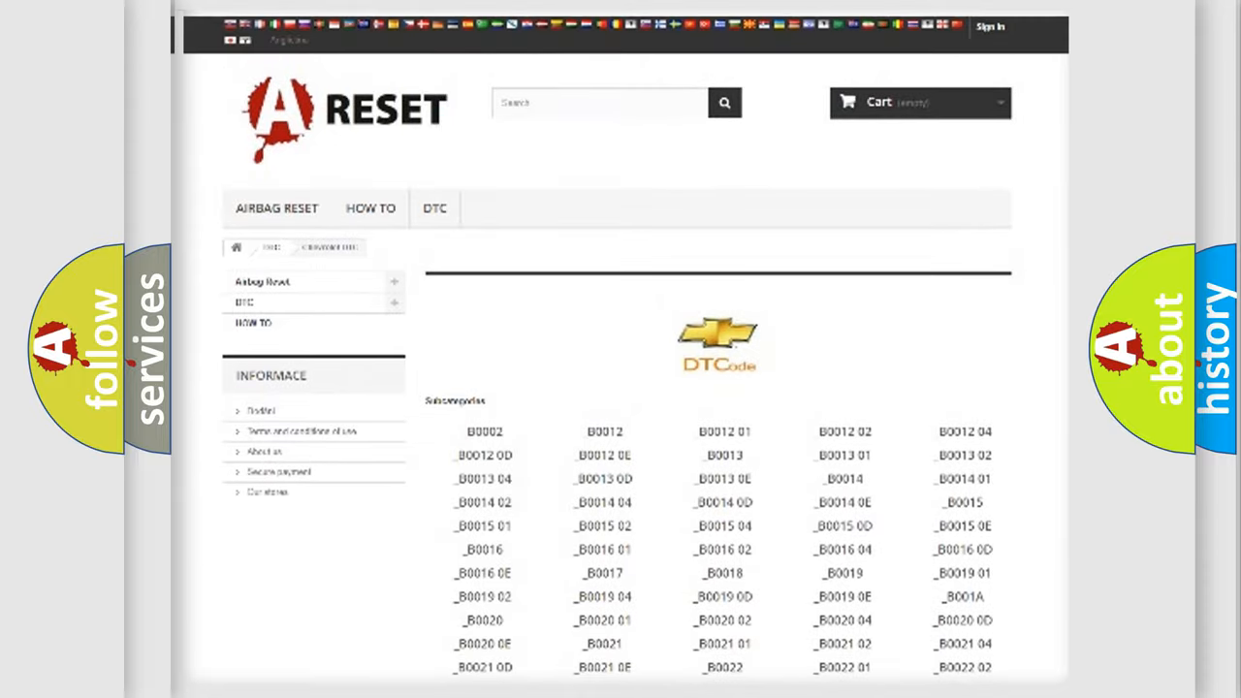